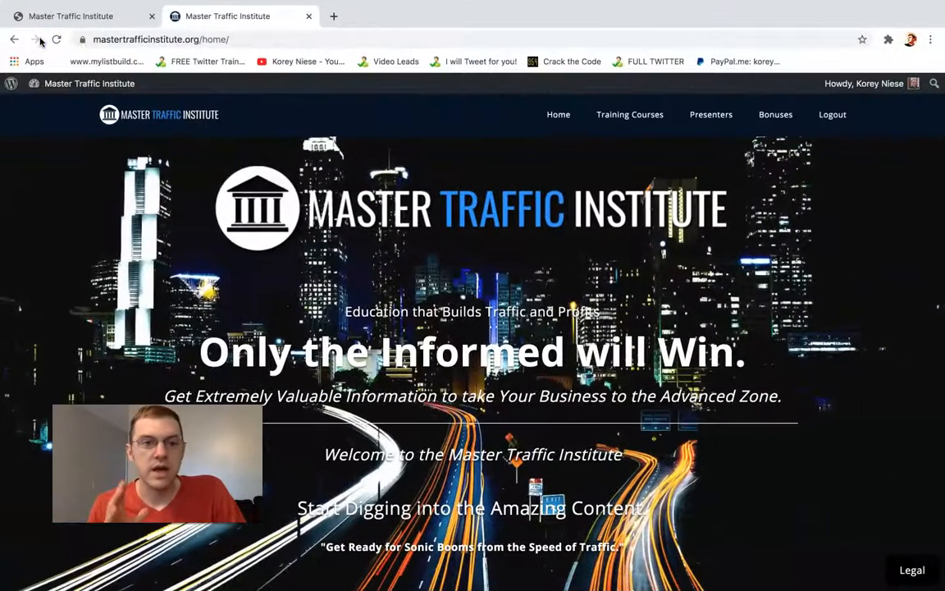
mouse_move(35, 39)
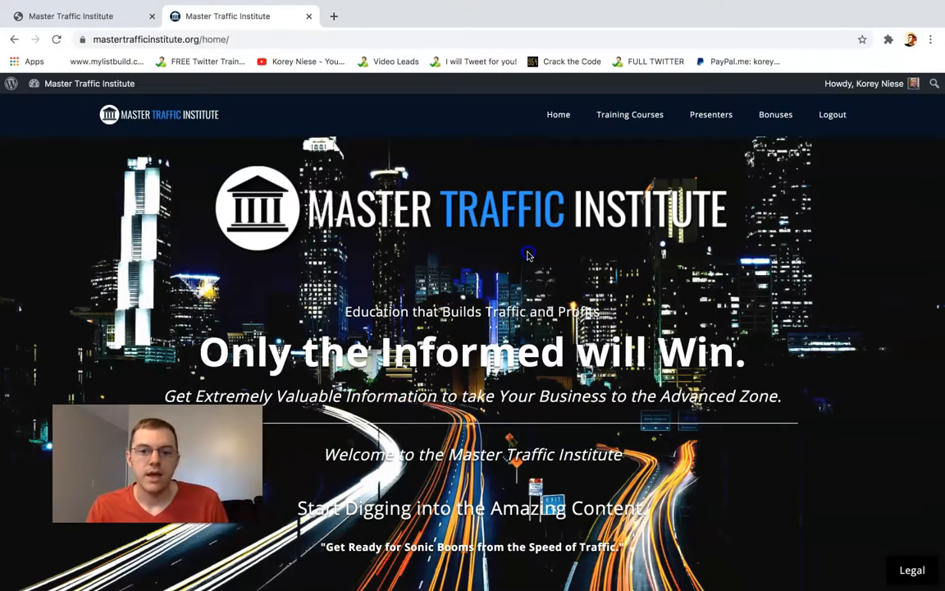
Open Training Courses and select the Content Creation lesson link under Rob Fraser.
scroll(down, 3)
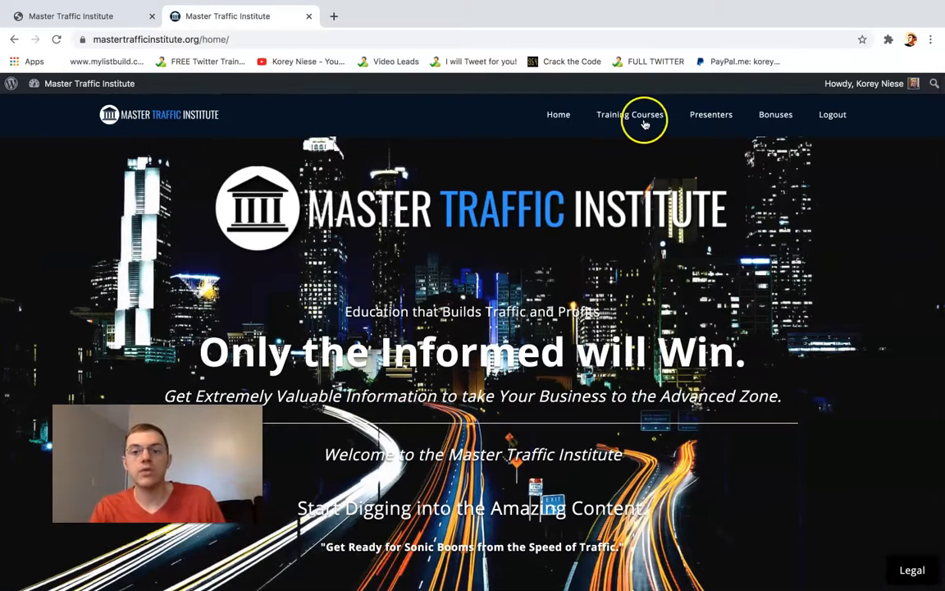
click(629, 114)
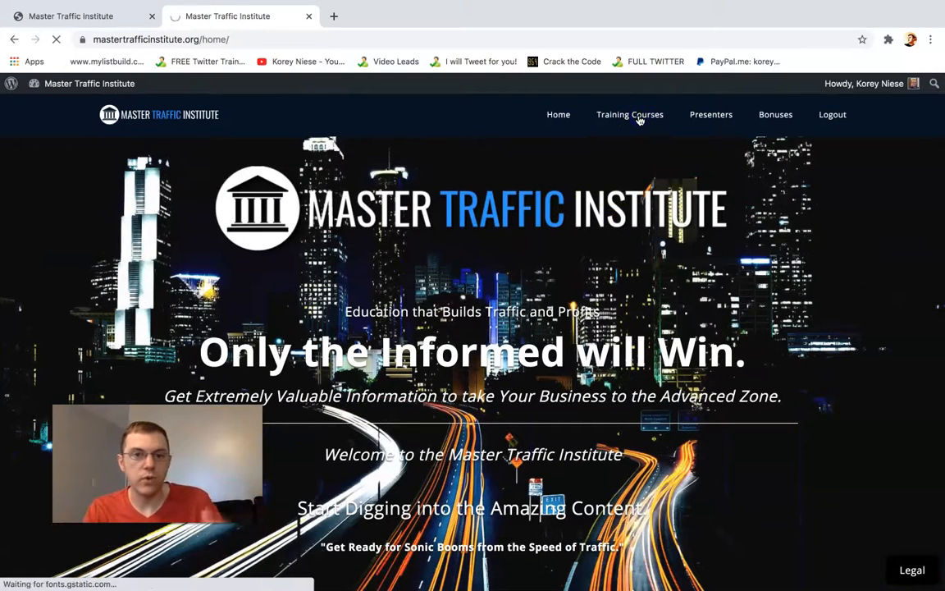
click(629, 114)
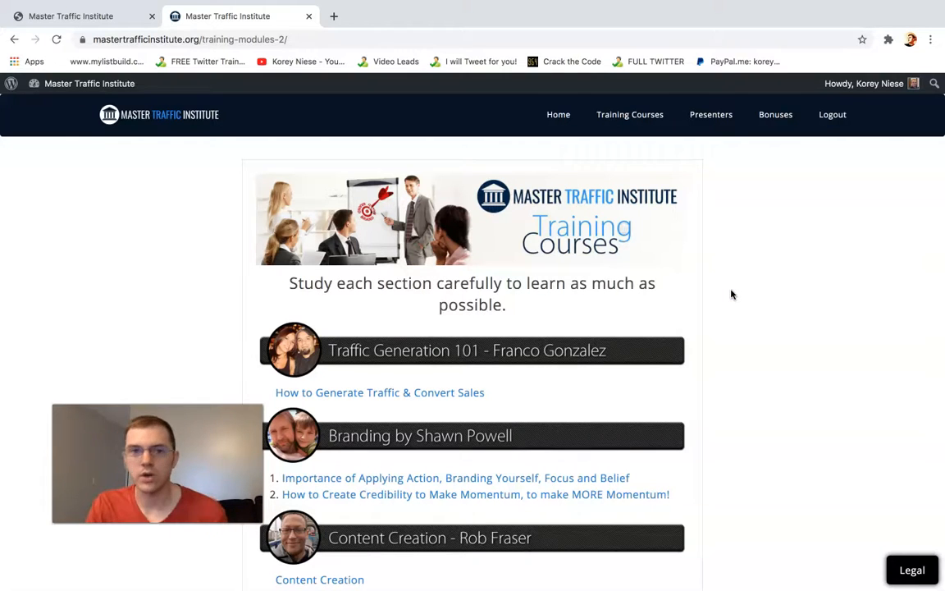
scroll(down, 3)
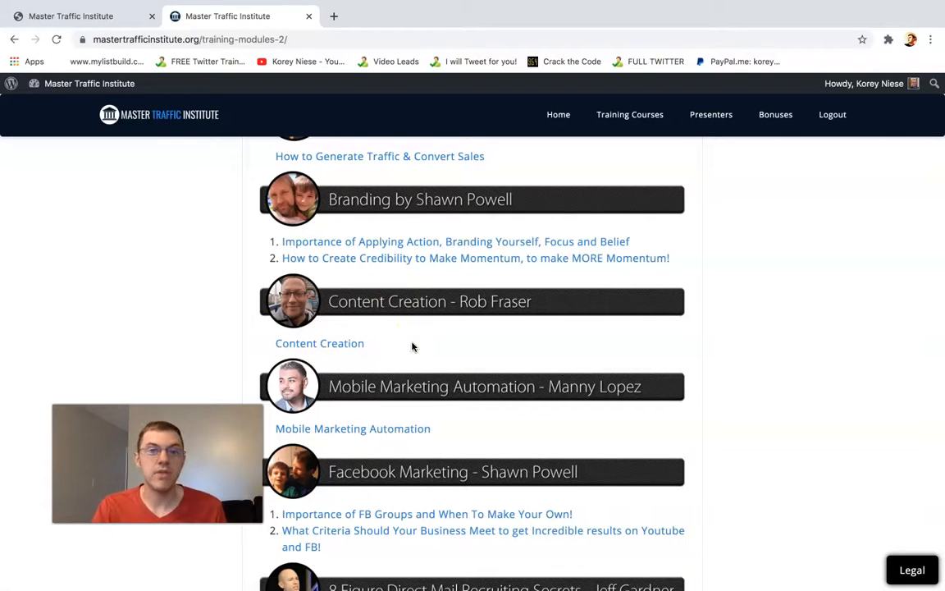
click(319, 343)
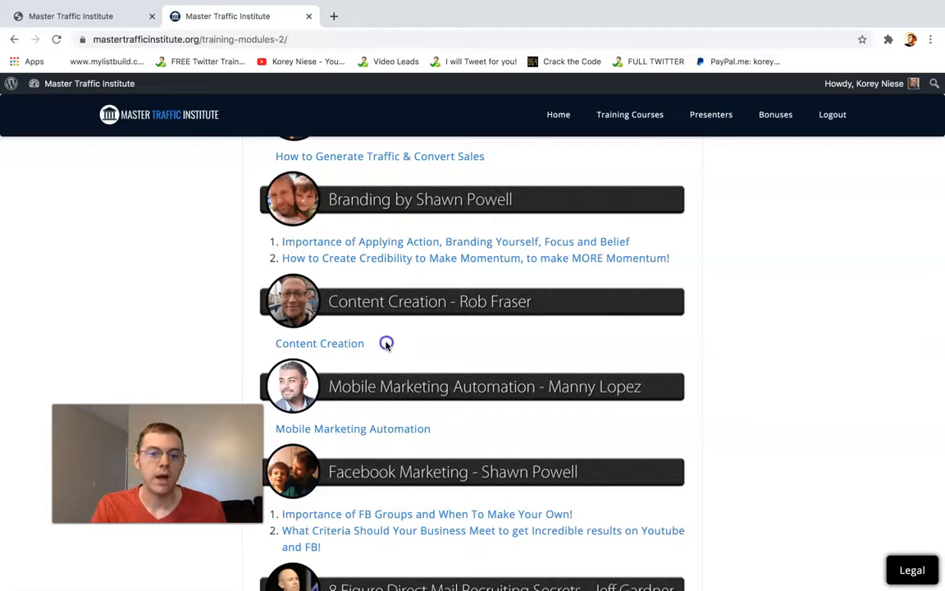
double_click(319, 342)
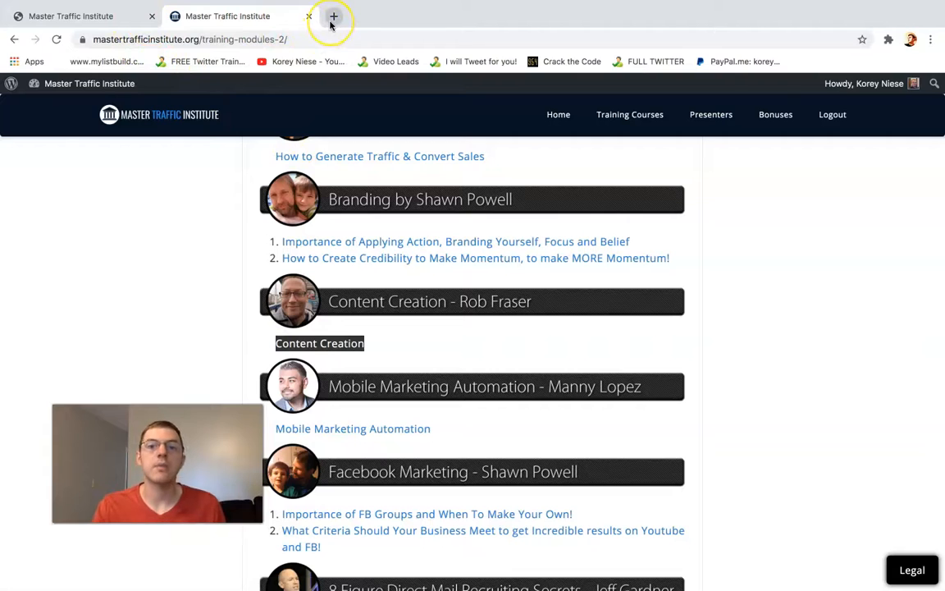
mouse_move(333, 17)
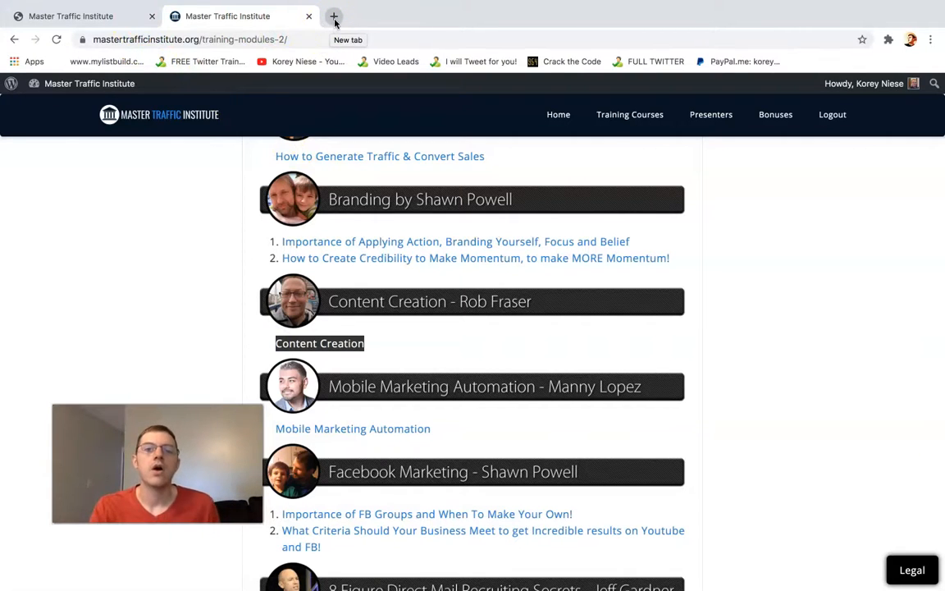
Load twitter.com/home in a new tab to show the logged-in Twitter feed.
click(333, 15)
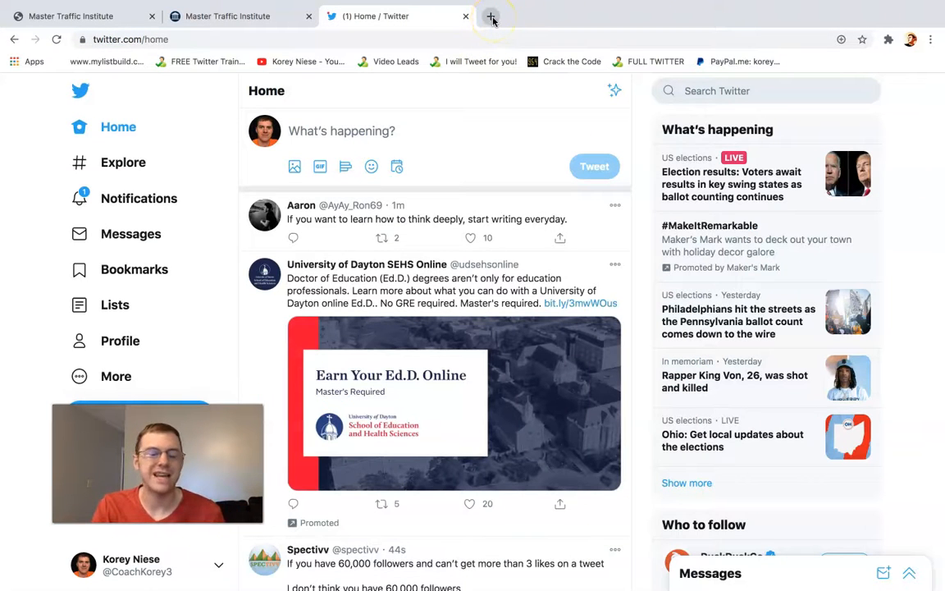
mouse_move(491, 17)
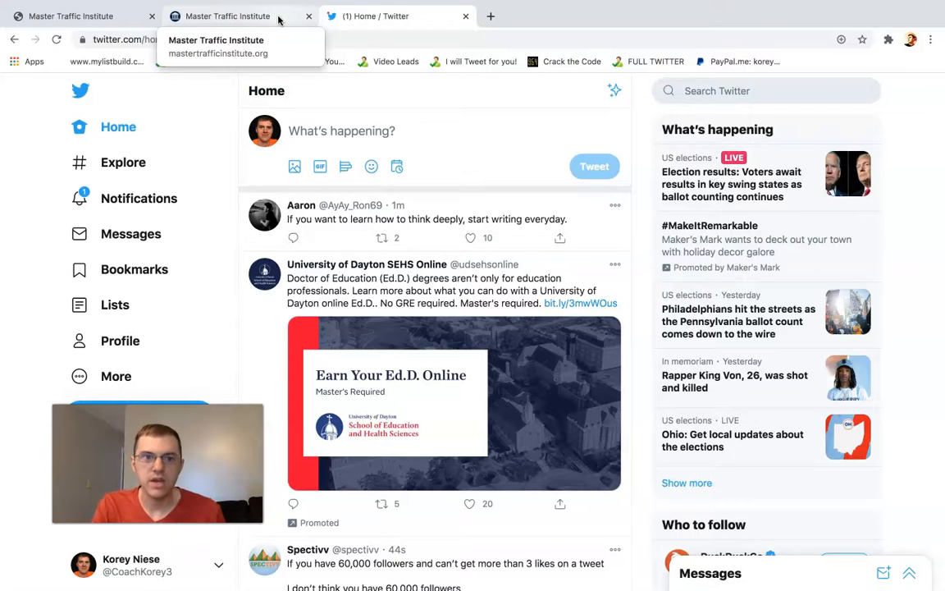
Browse all Master Traffic Institute modules, then open Rob Fraser's Content Creation lesson.
click(228, 16)
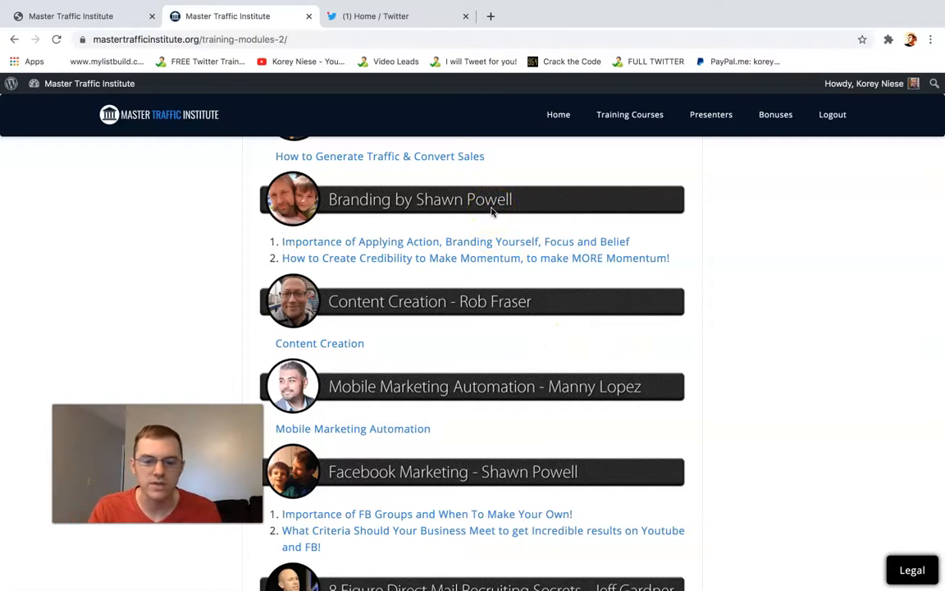
scroll(down, 3)
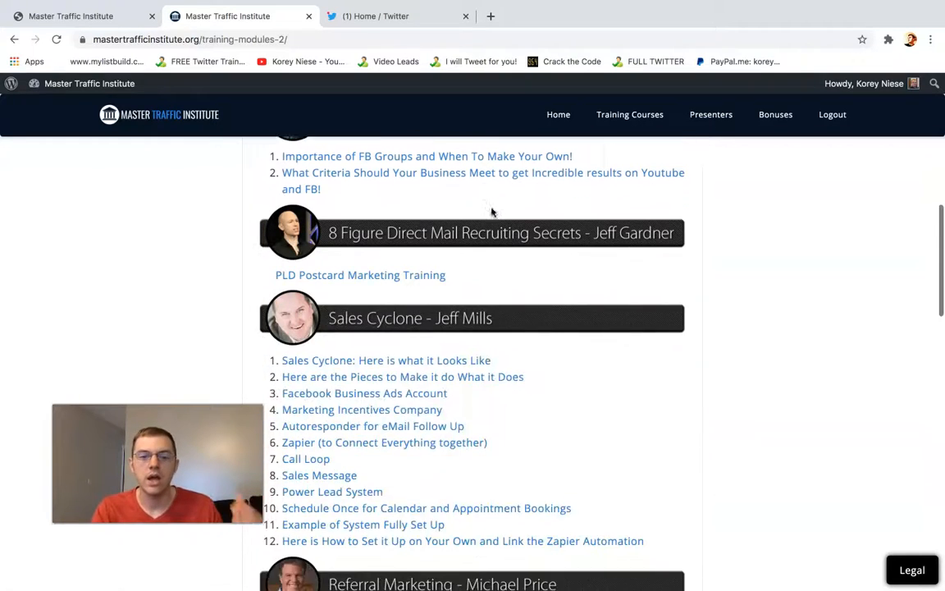
scroll(down, 3)
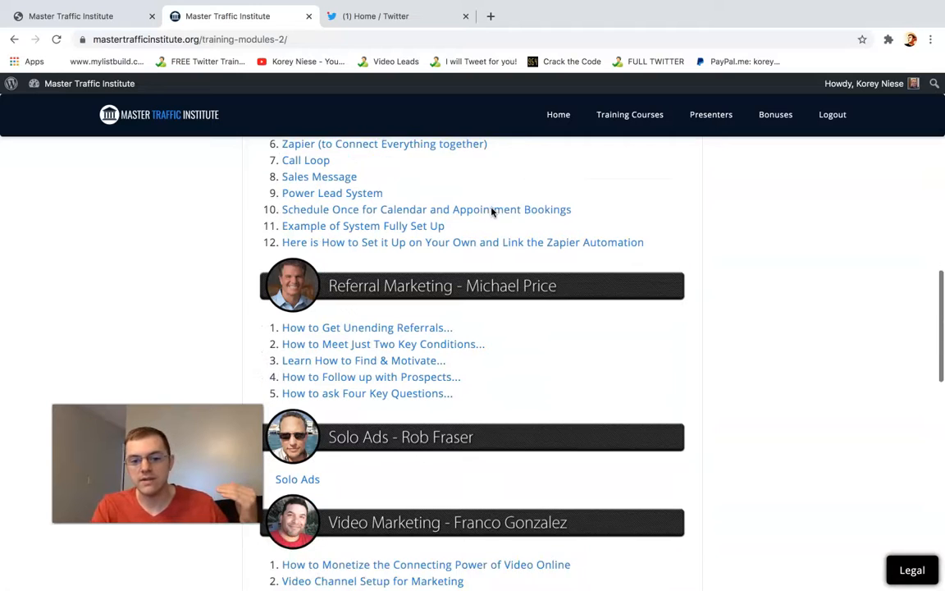
scroll(down, 3)
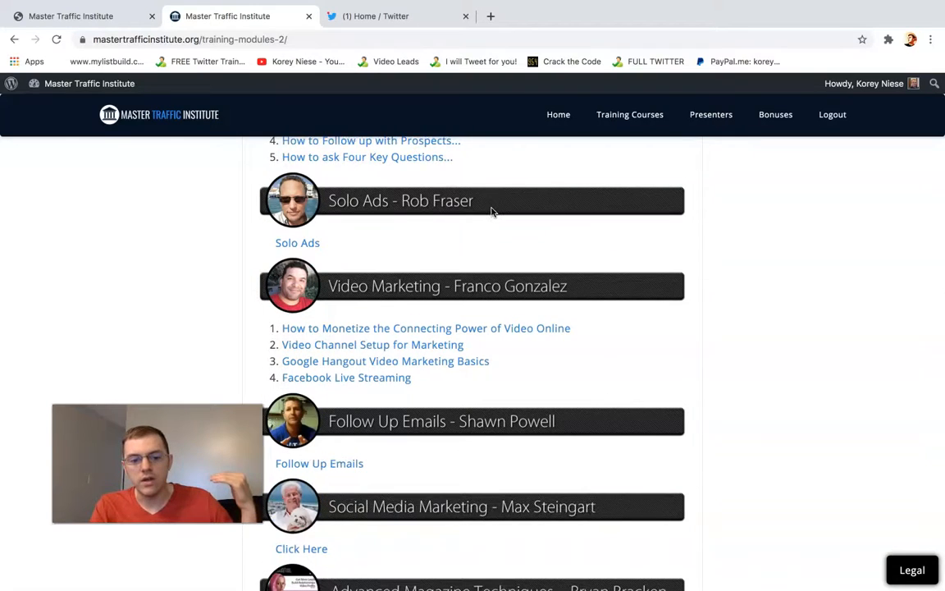
scroll(down, 3)
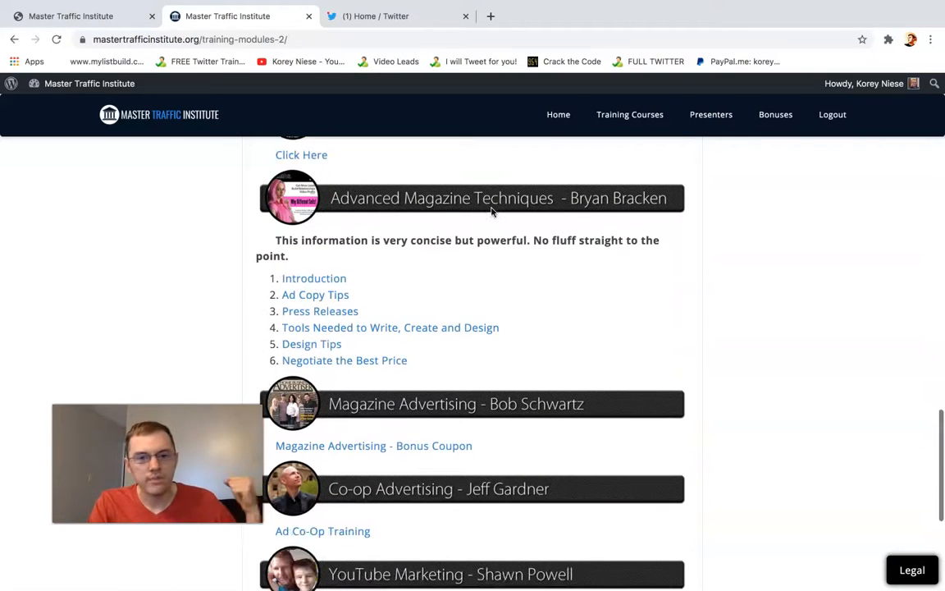
scroll(up, 3)
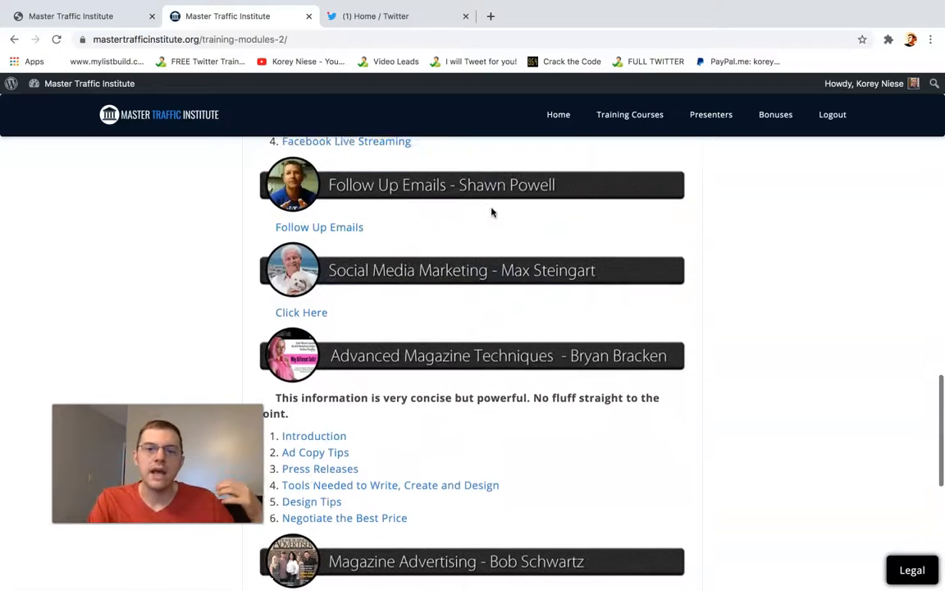
scroll(down, 3)
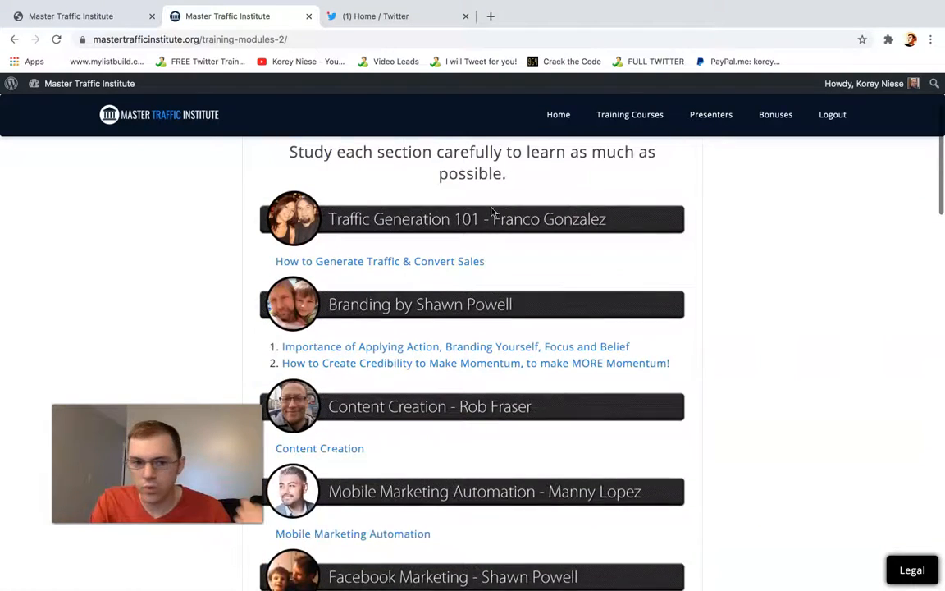
scroll(down, 3)
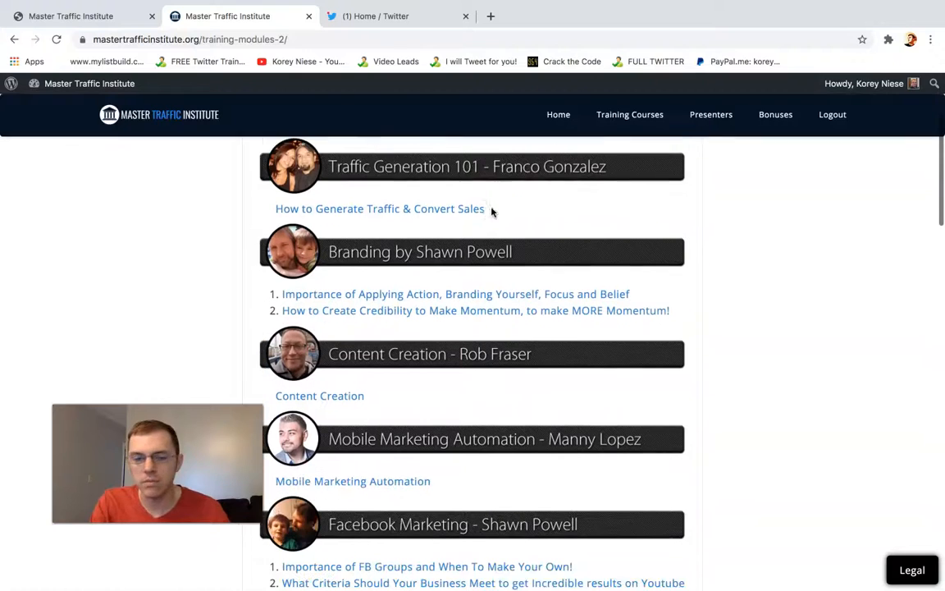
scroll(down, 3)
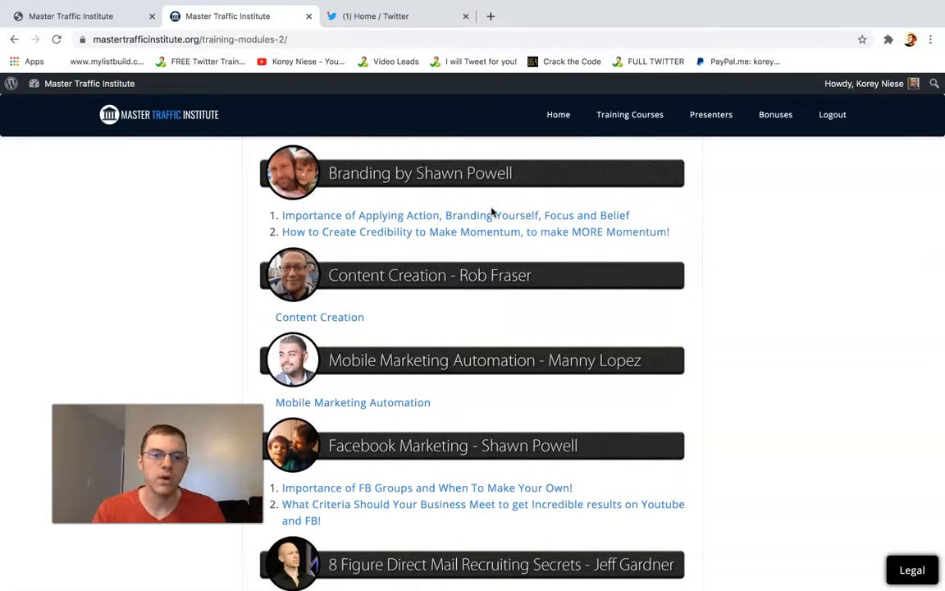
click(319, 317)
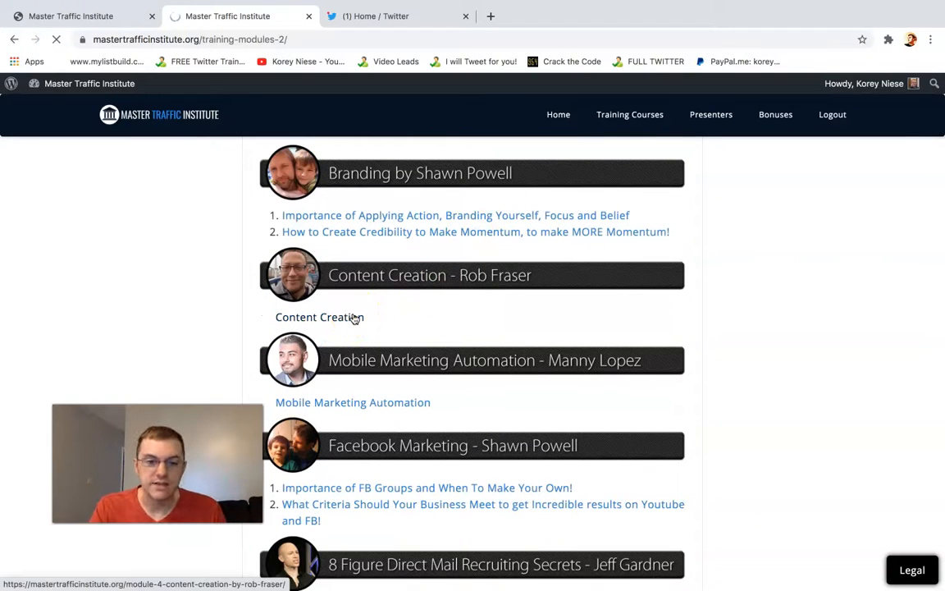
Play Rob Fraser's Content Marketing video on Course #4, then return to the course list.
click(319, 317)
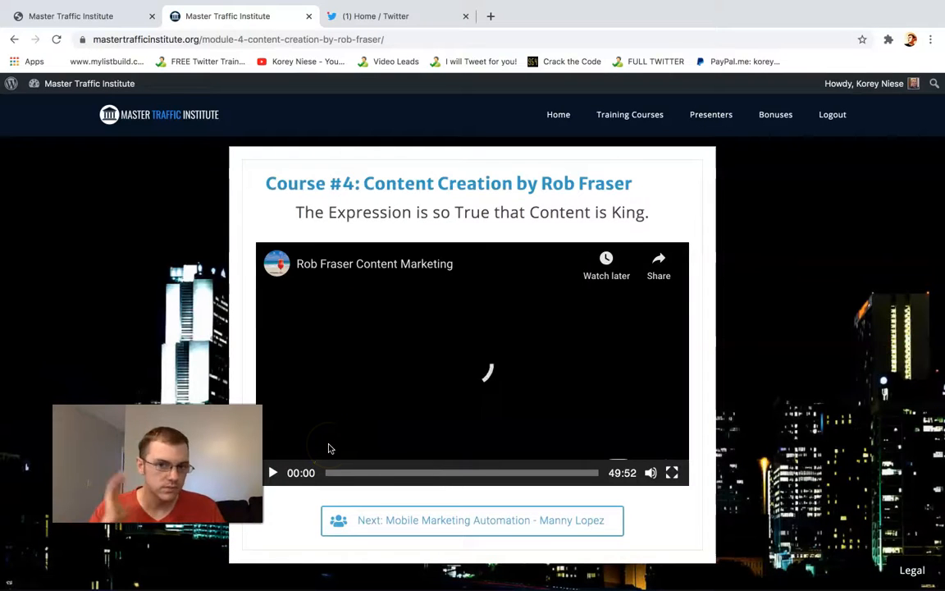
click(273, 472)
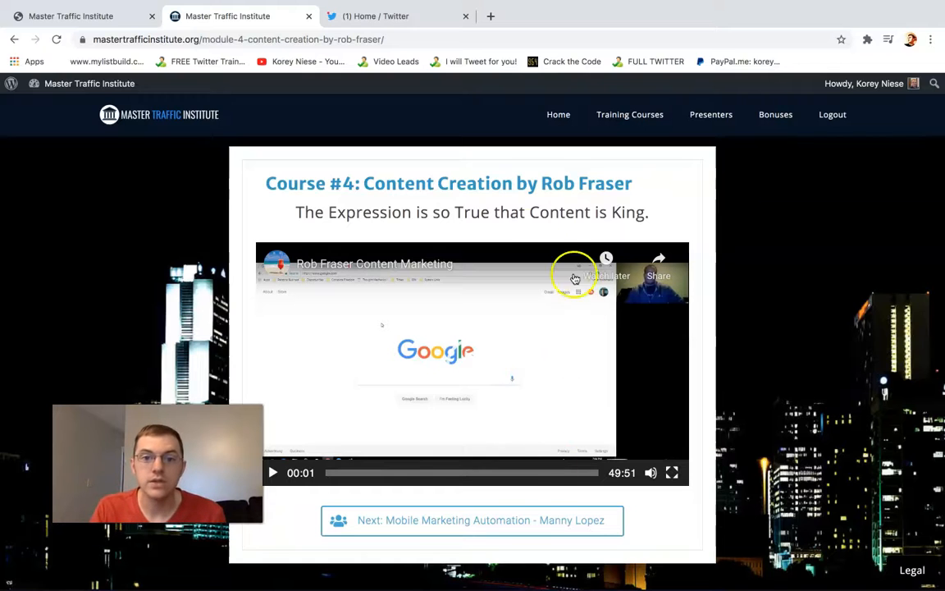
double_click(450, 183)
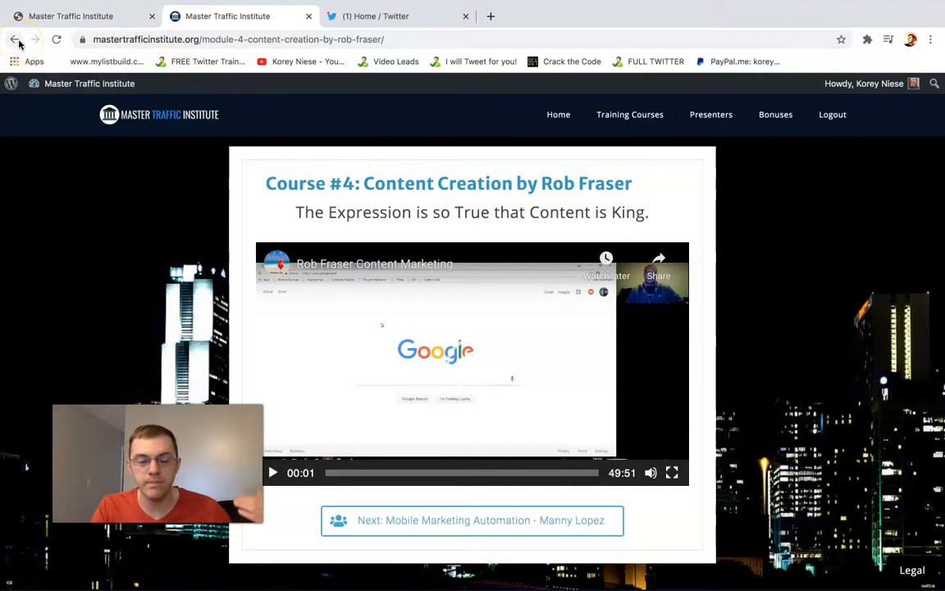
click(14, 39)
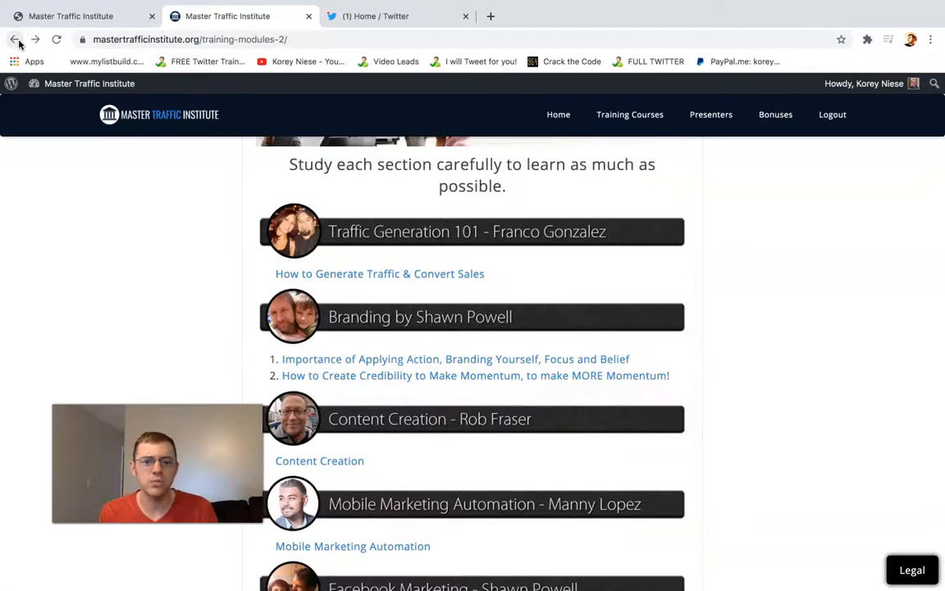
Scroll past the YouTube and LinkedIn modules to the final Blogging course and footer.
scroll(down, 3)
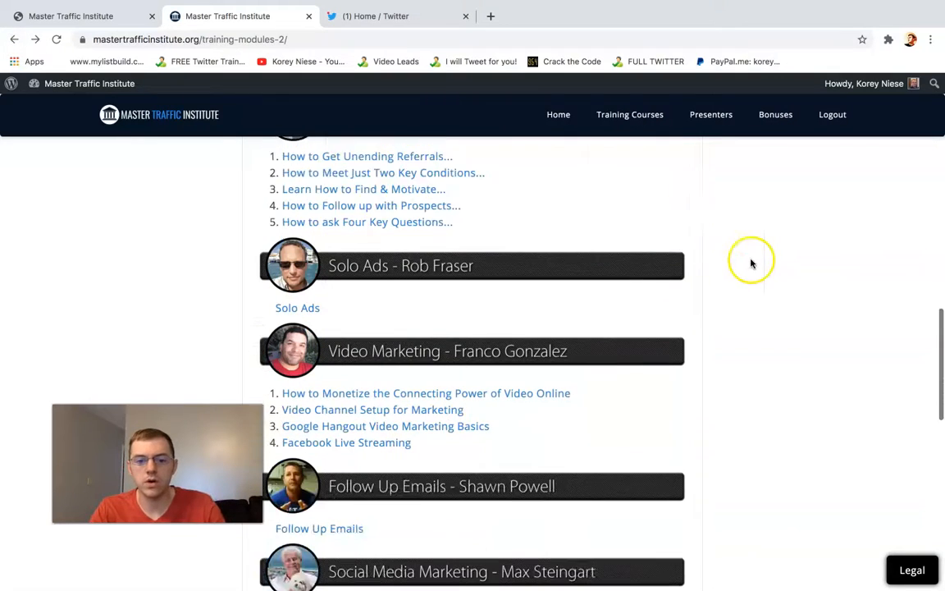
scroll(down, 3)
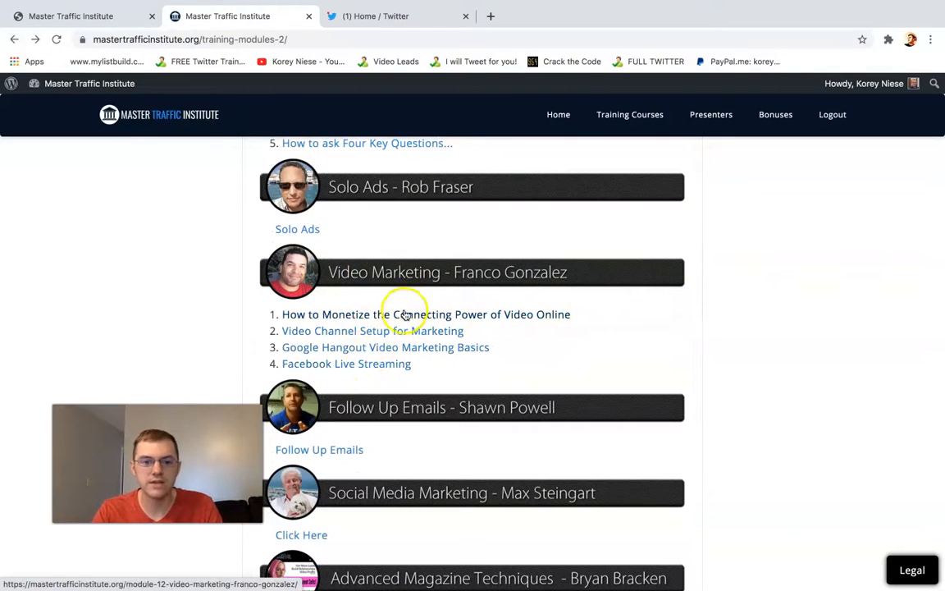
scroll(down, 3)
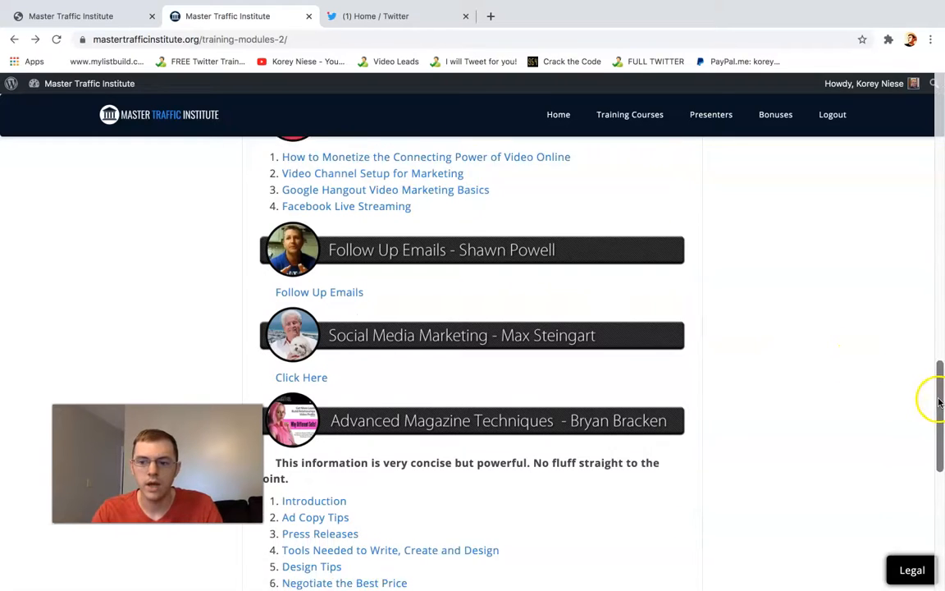
scroll(down, 3)
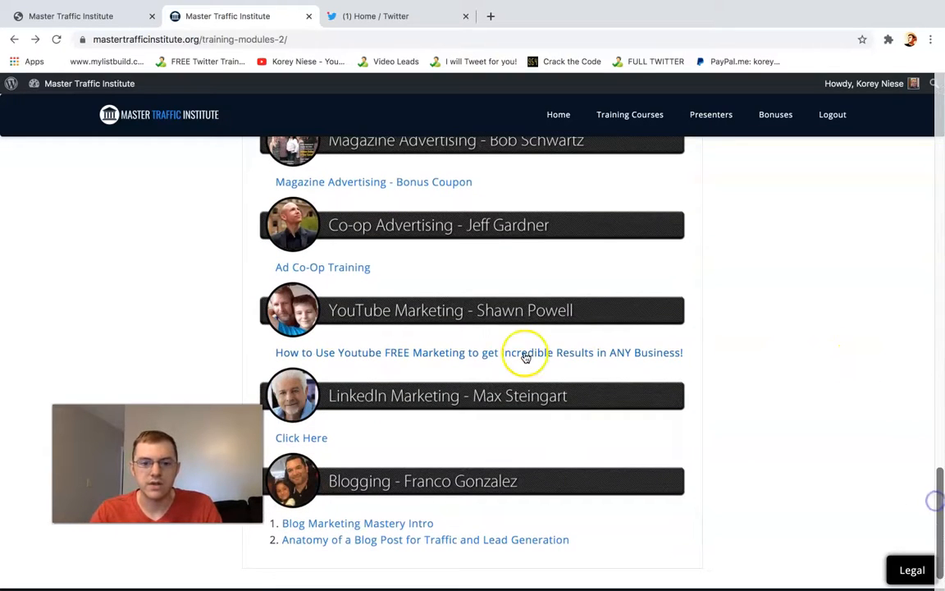
mouse_move(509, 335)
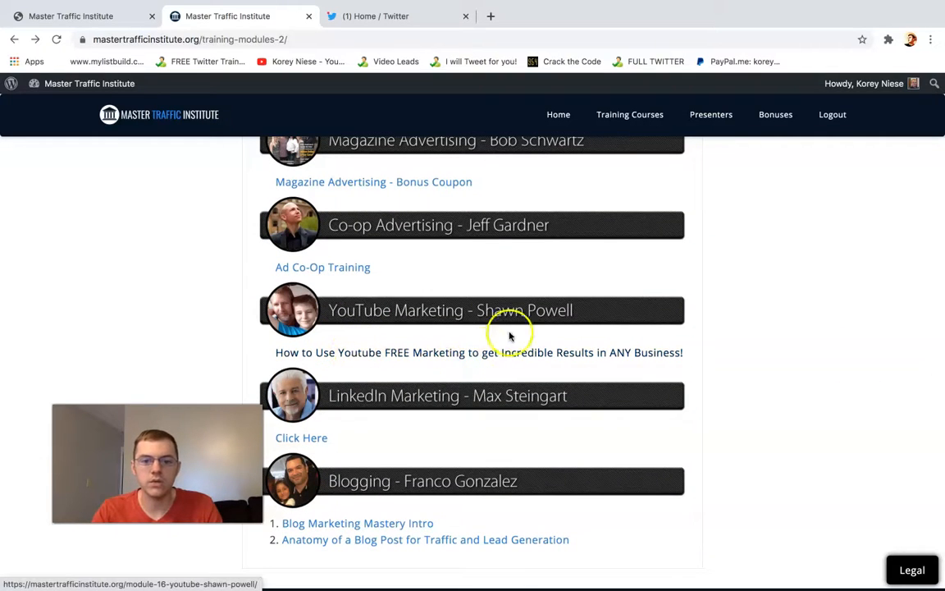
scroll(down, 3)
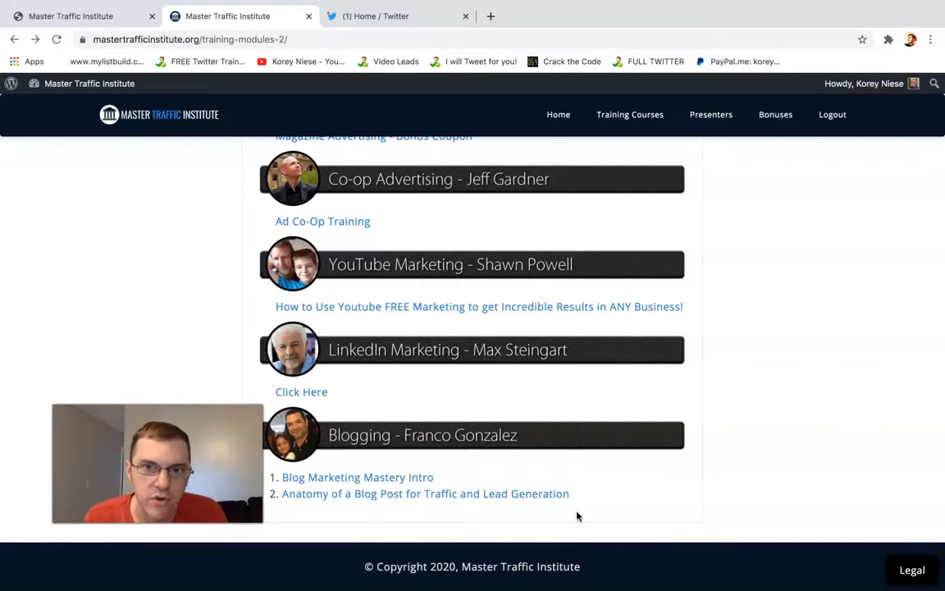
mouse_move(491, 15)
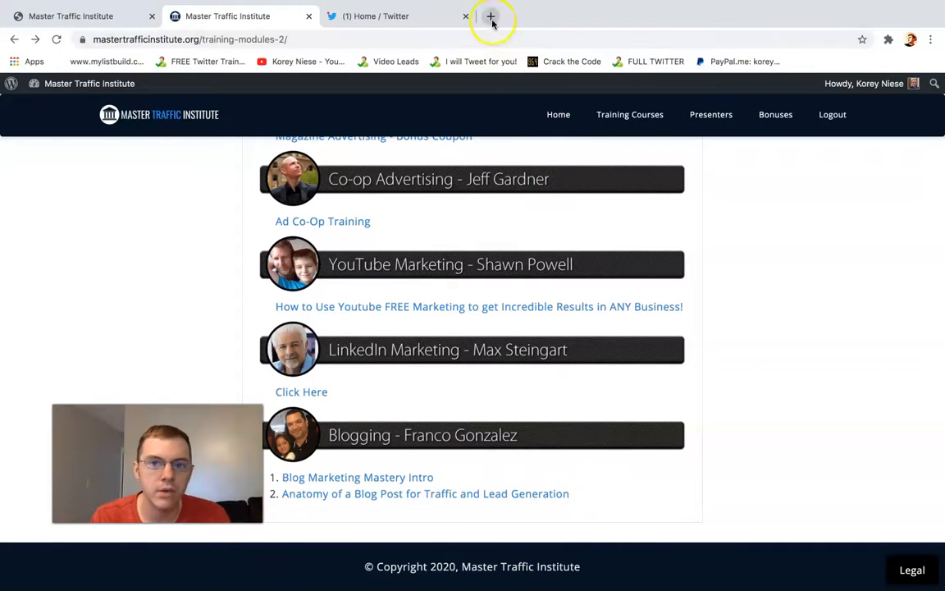
Open value.funnels4anybiz.com in a new tab and review the $577.90 bonus list and video.
click(491, 16)
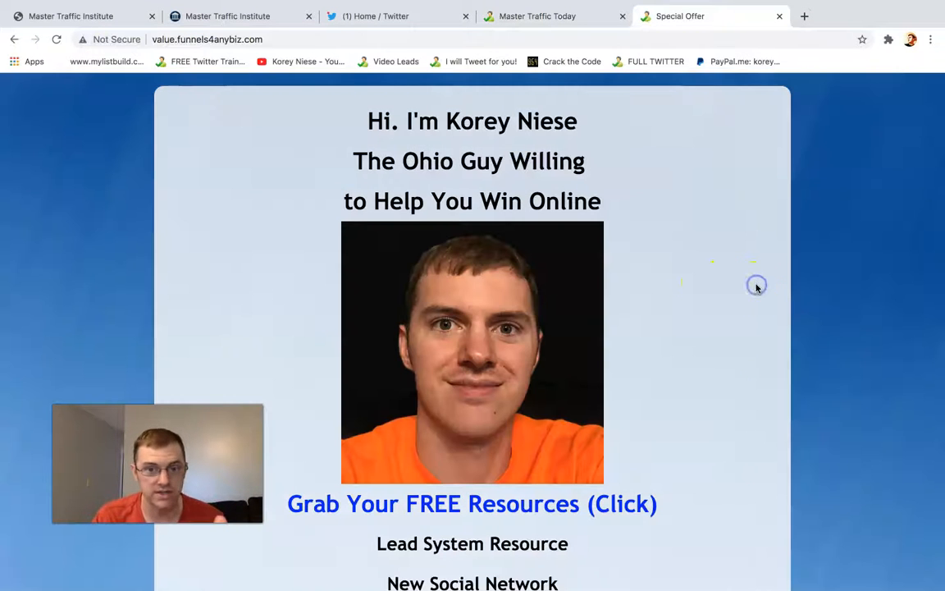
scroll(down, 3)
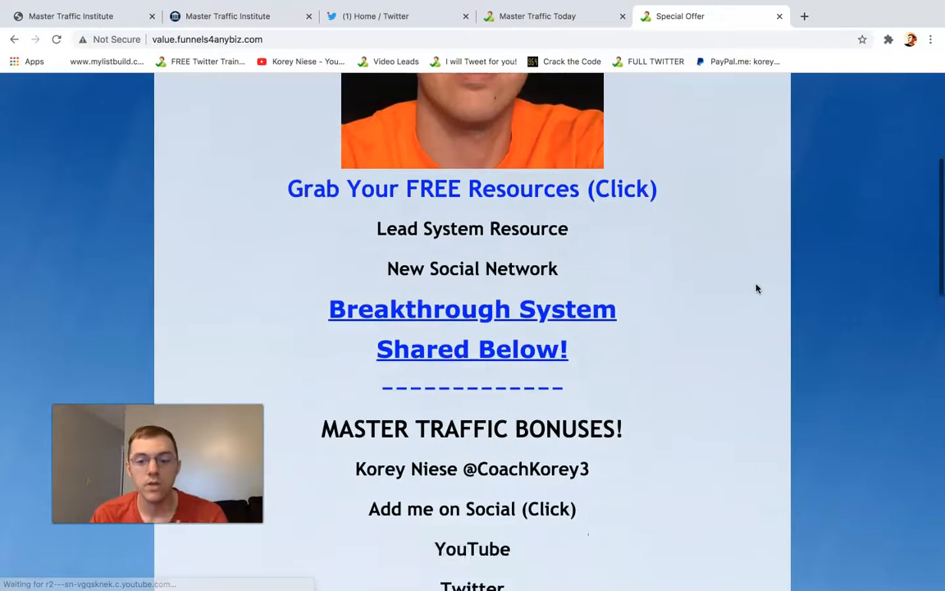
scroll(down, 3)
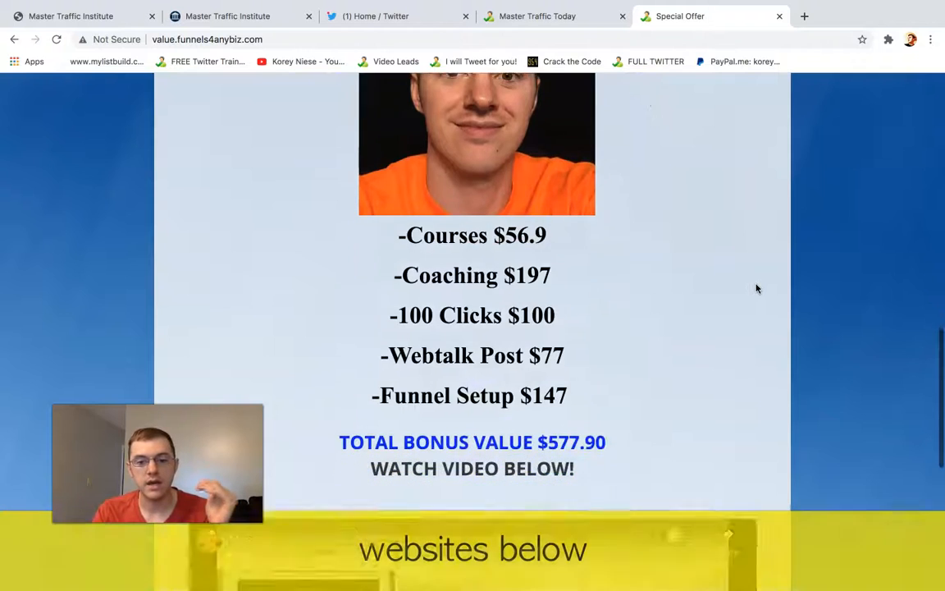
scroll(down, 3)
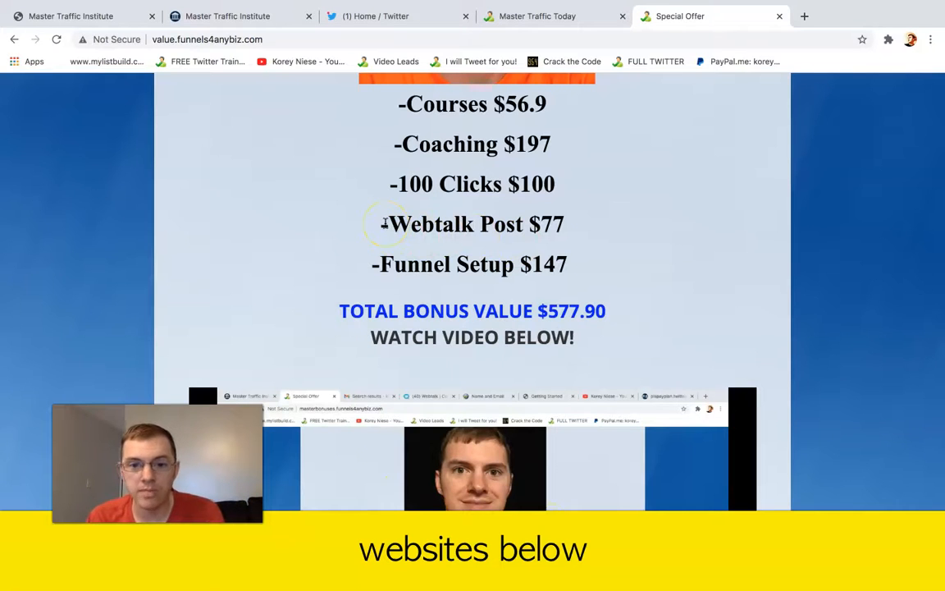
mouse_move(371, 265)
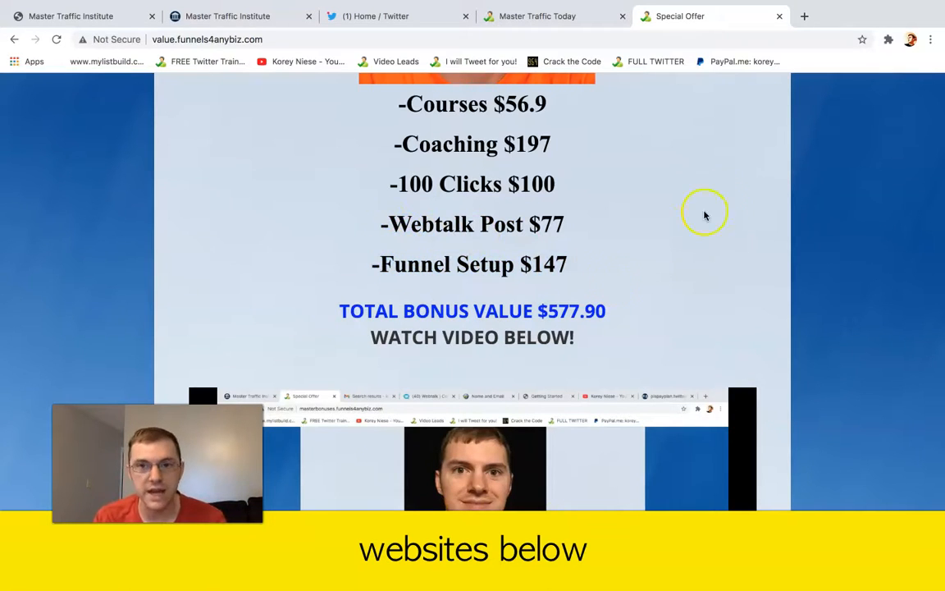
scroll(down, 3)
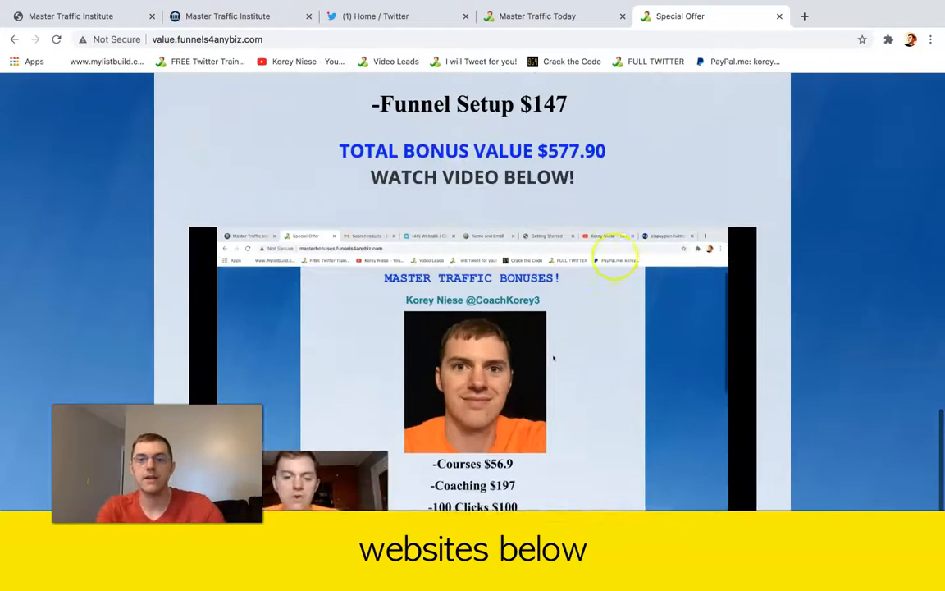
scroll(down, 3)
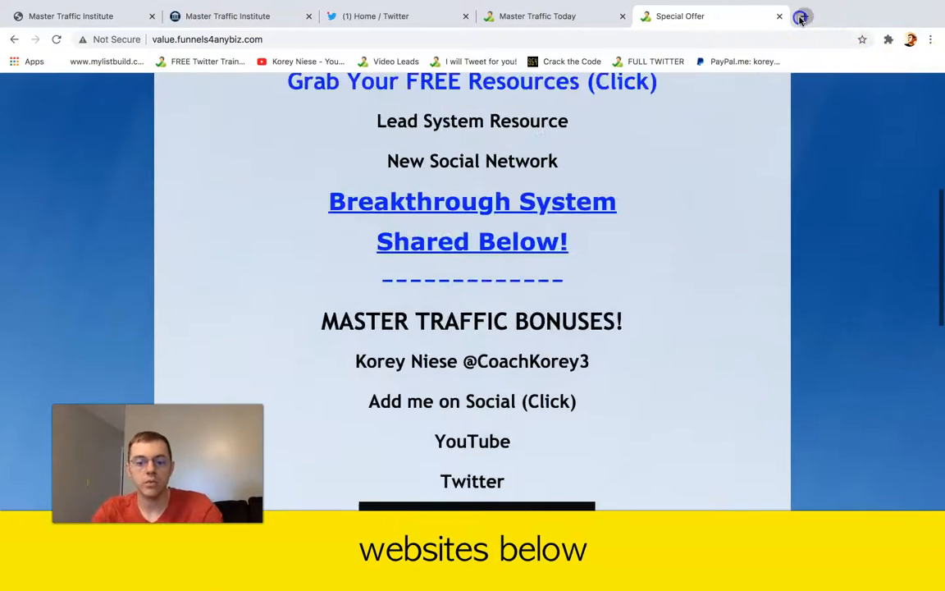
click(802, 16)
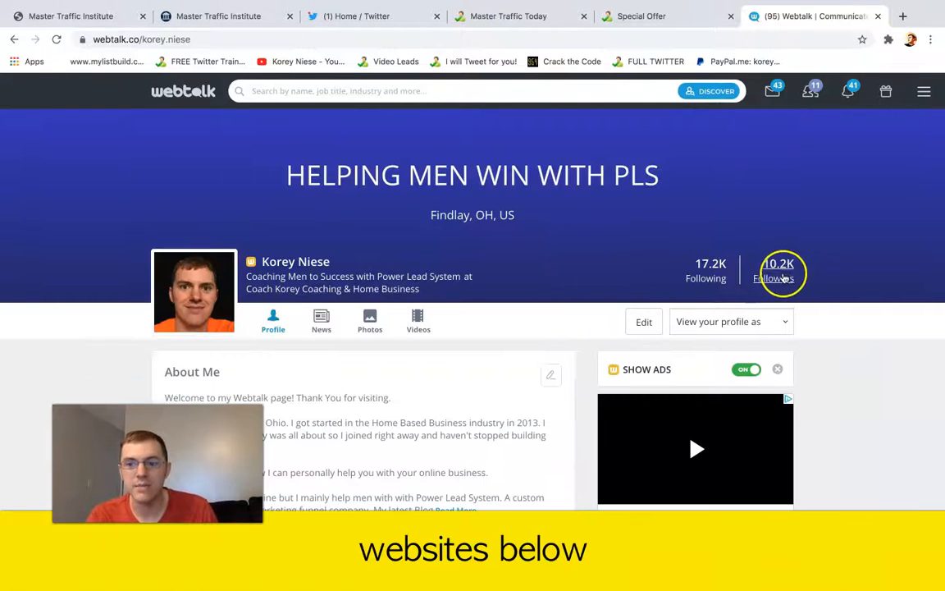
click(772, 278)
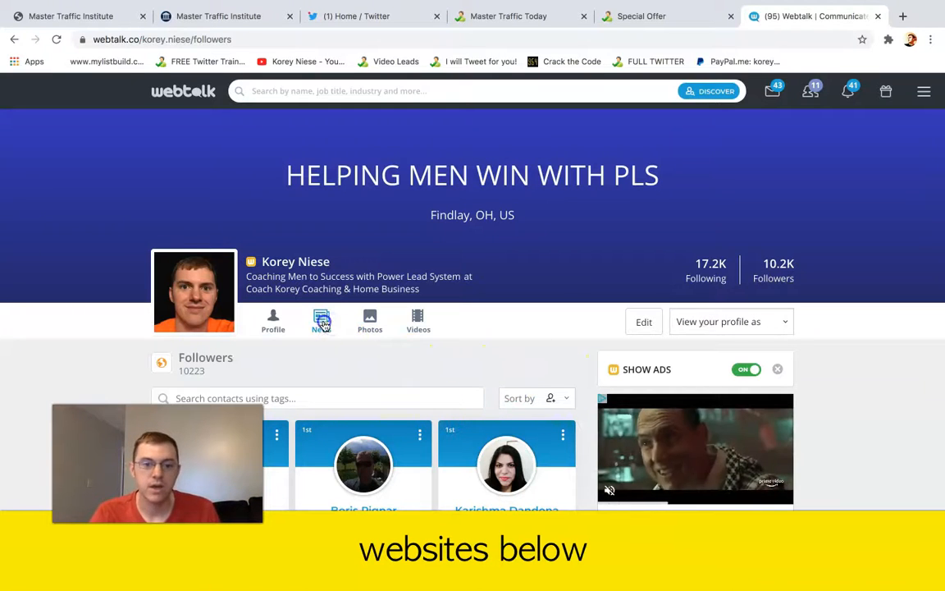
click(320, 320)
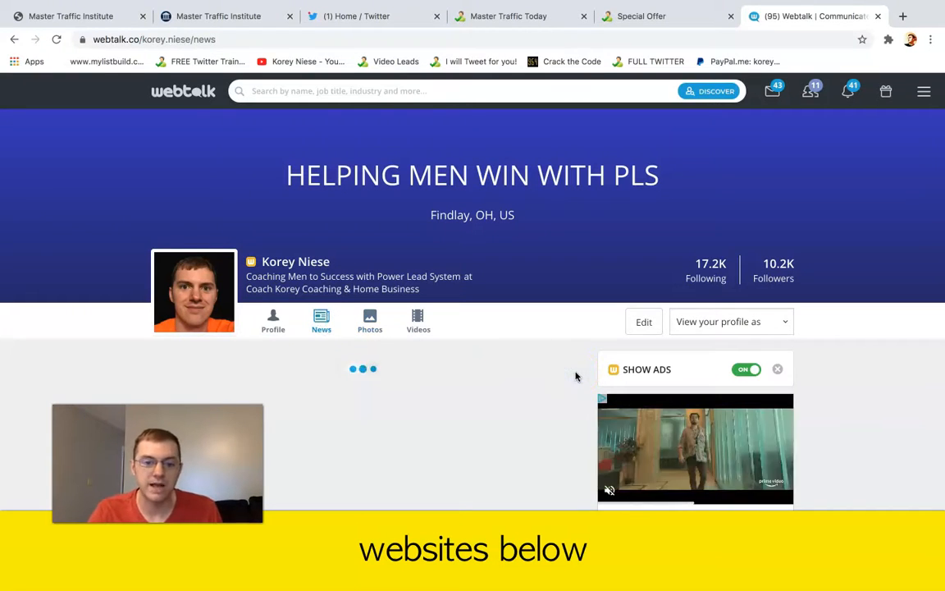
scroll(down, 3)
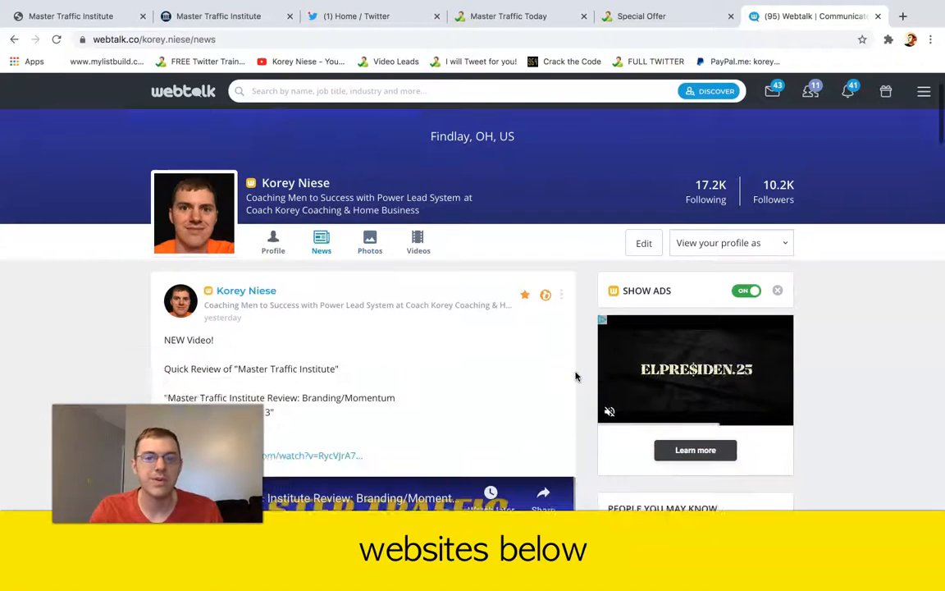
scroll(down, 3)
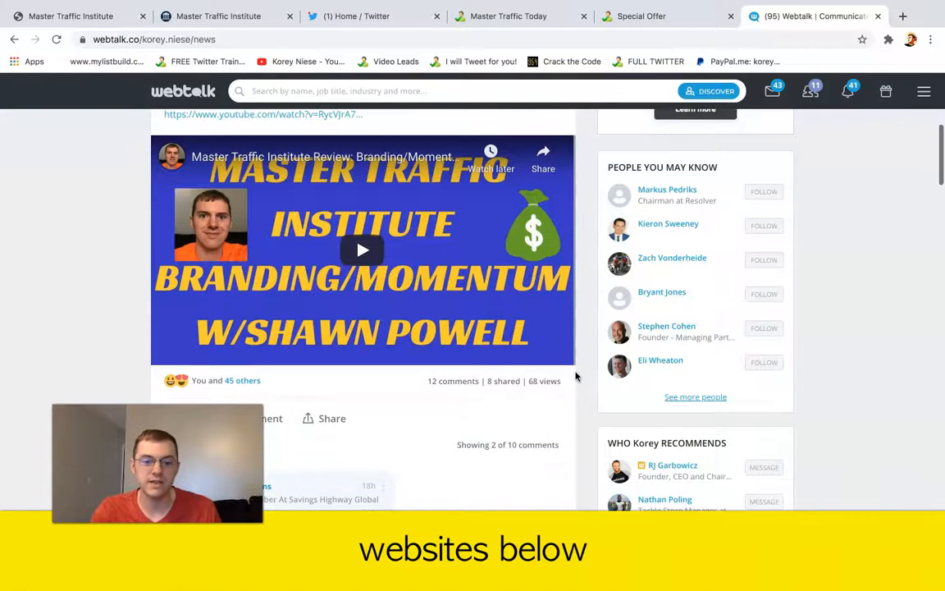
scroll(down, 3)
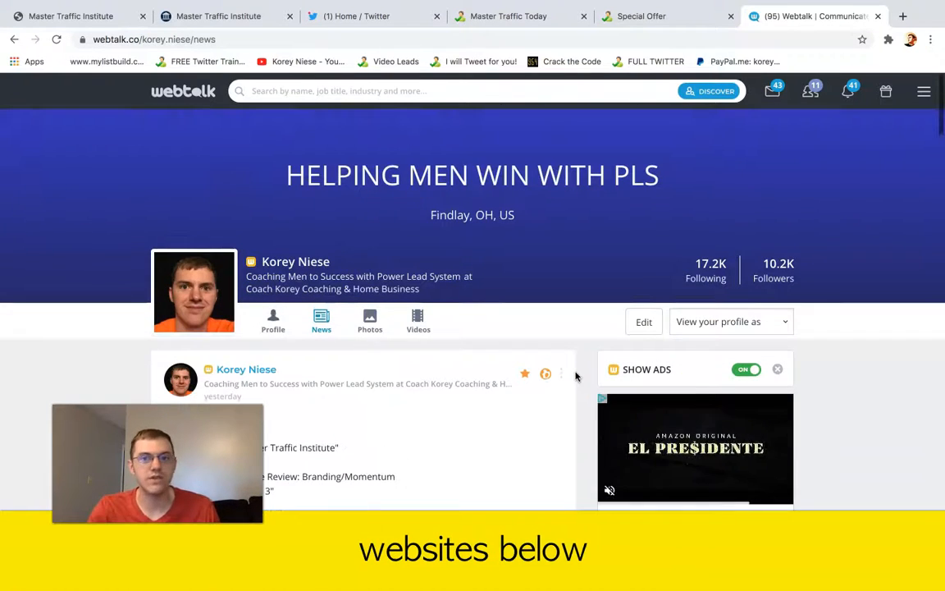
click(218, 16)
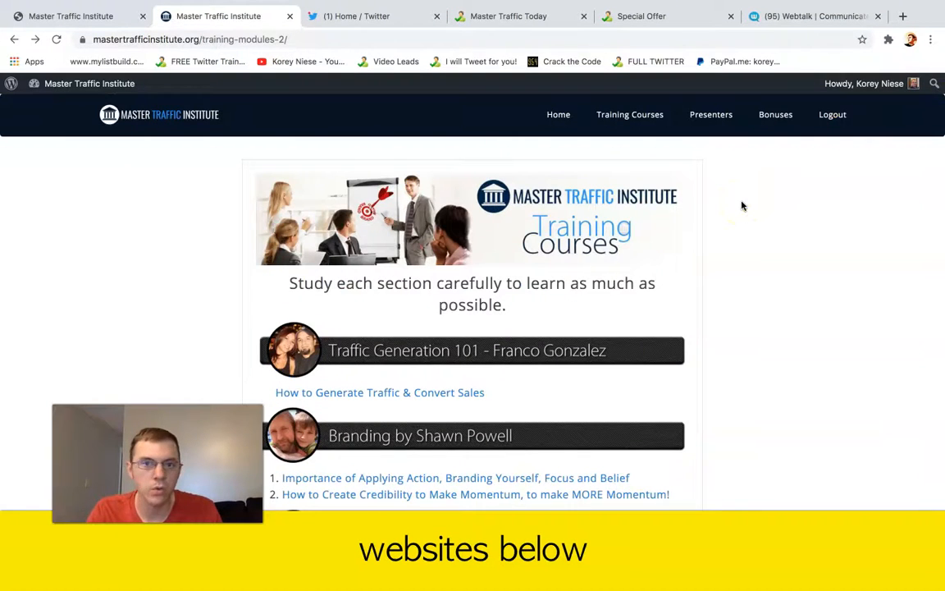
Scroll the course list past Branding and Facebook Marketing to Sales Cyclone and Referral Marketing.
scroll(down, 3)
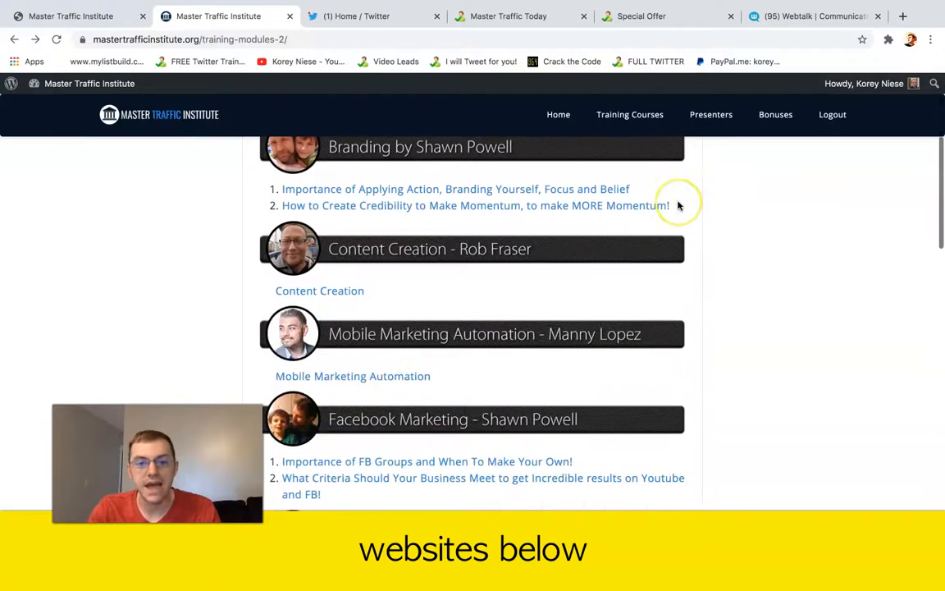
scroll(down, 3)
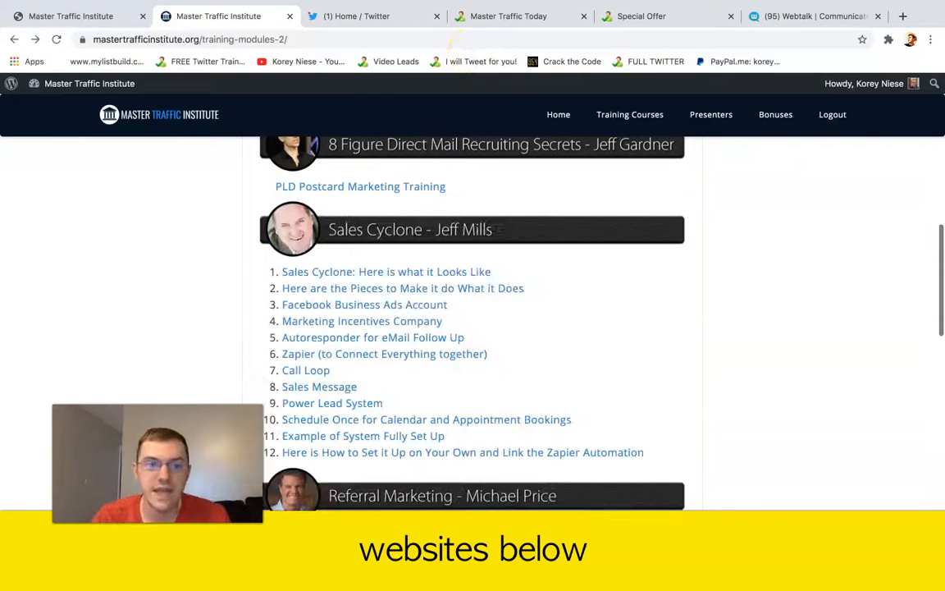